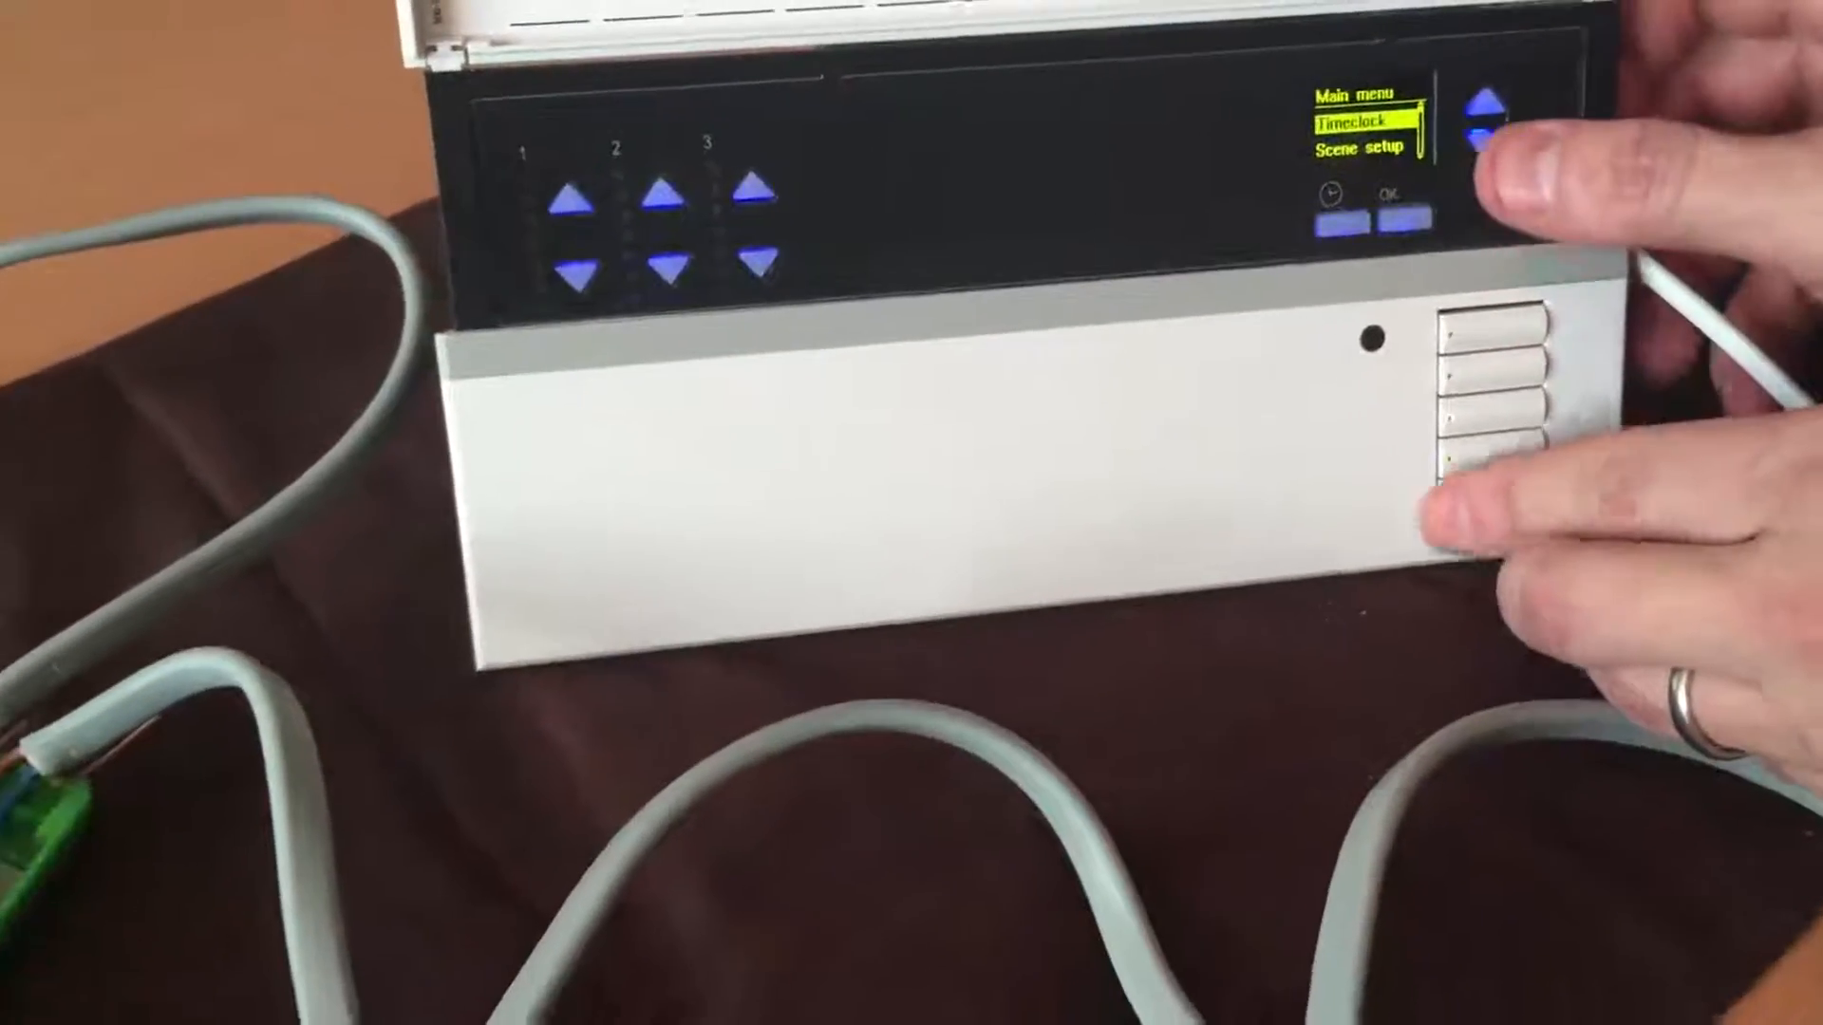
left_click(1482, 139)
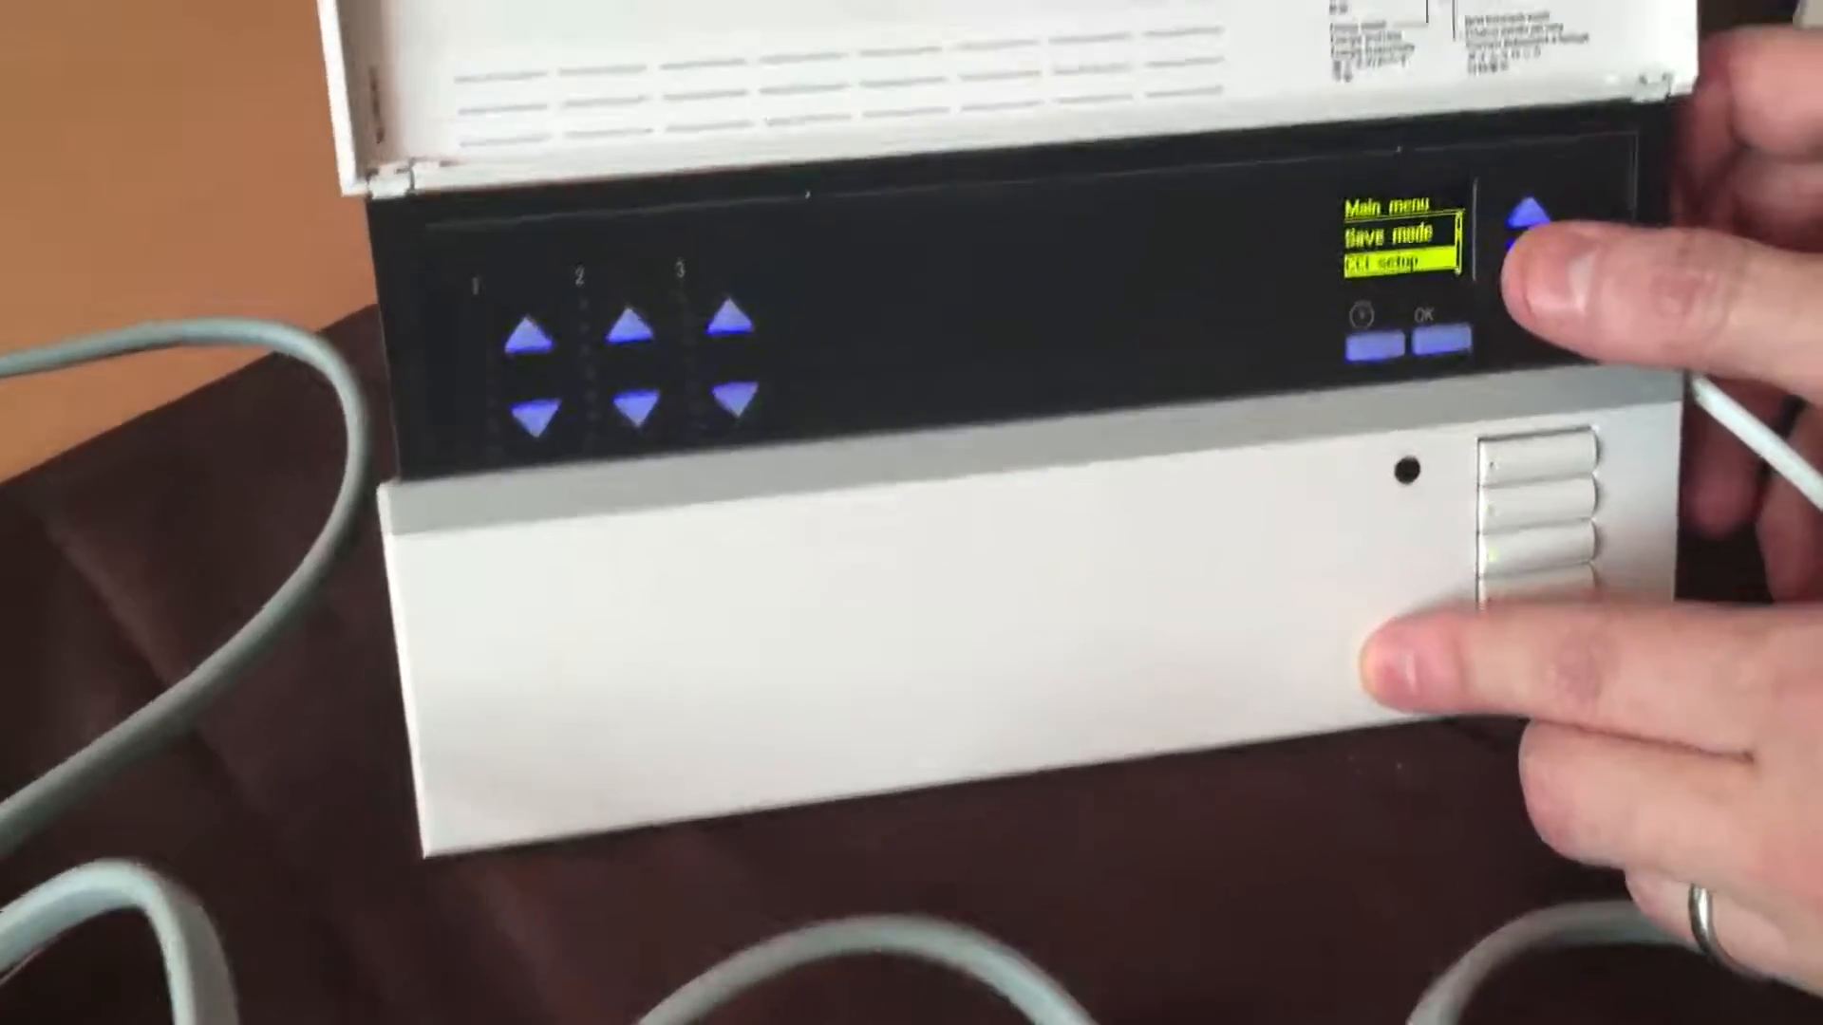
left_click(1523, 232)
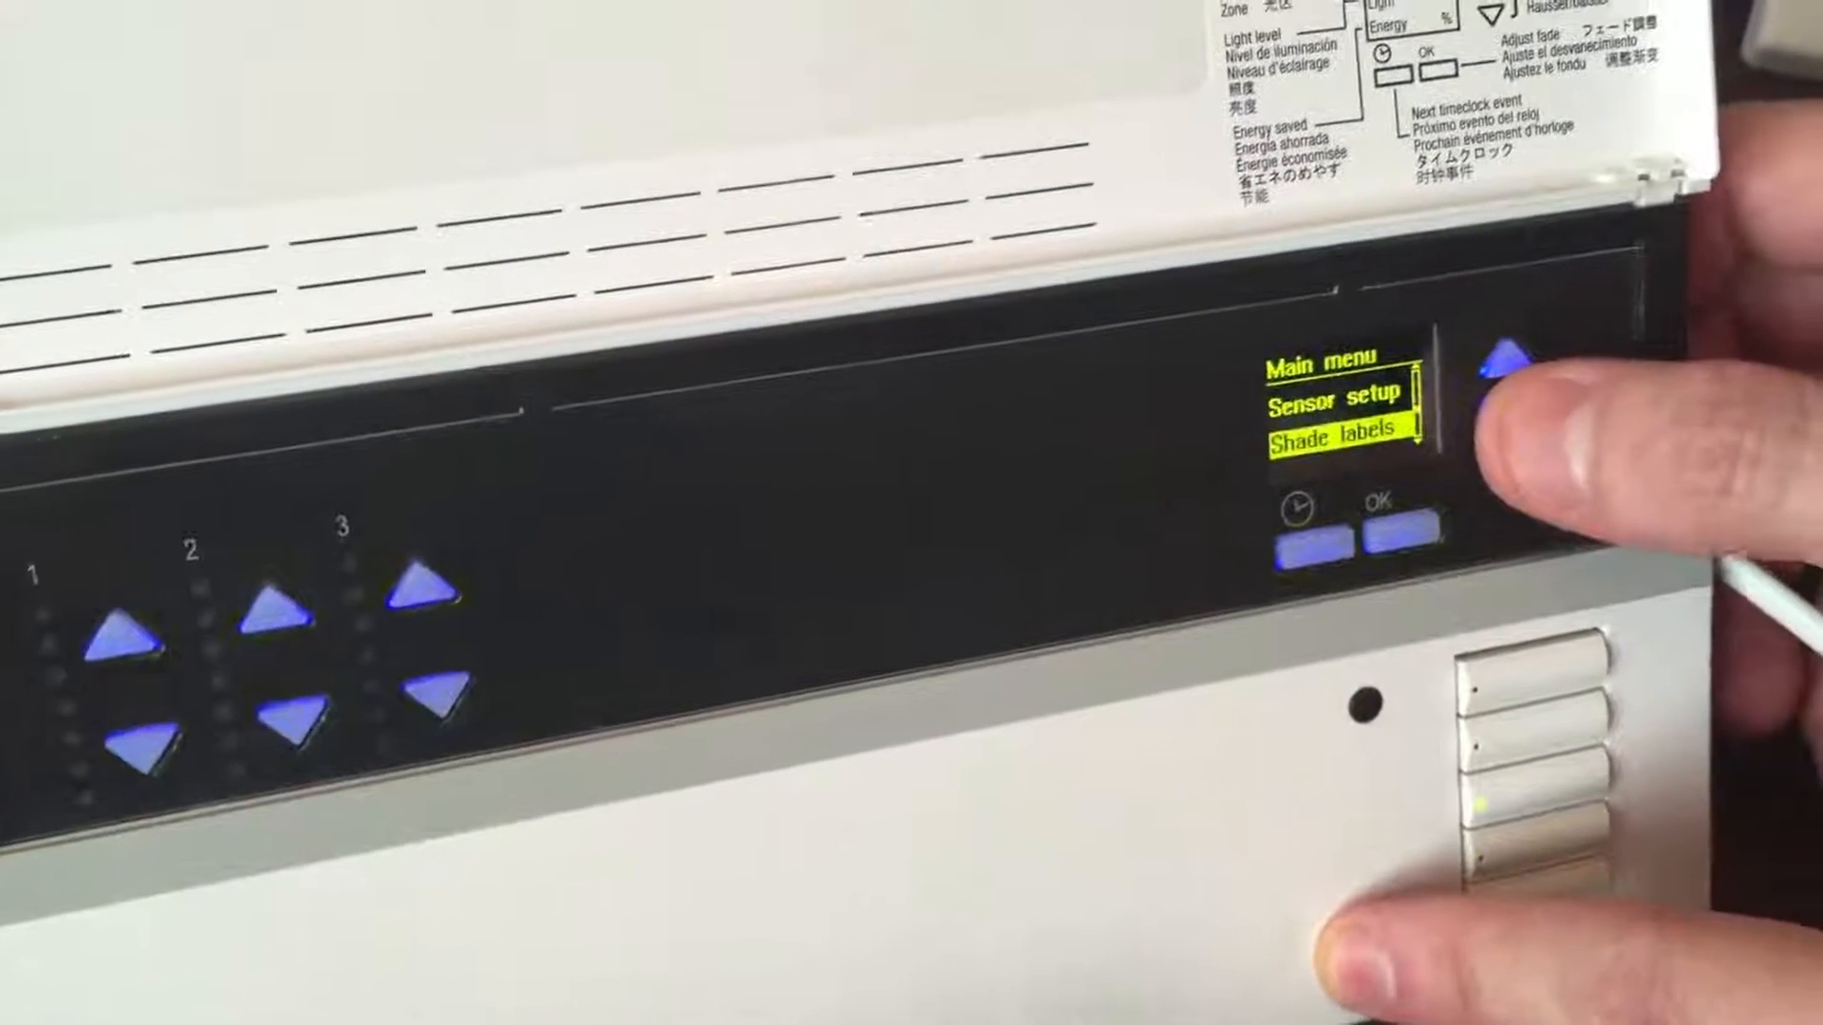
left_click(1506, 372)
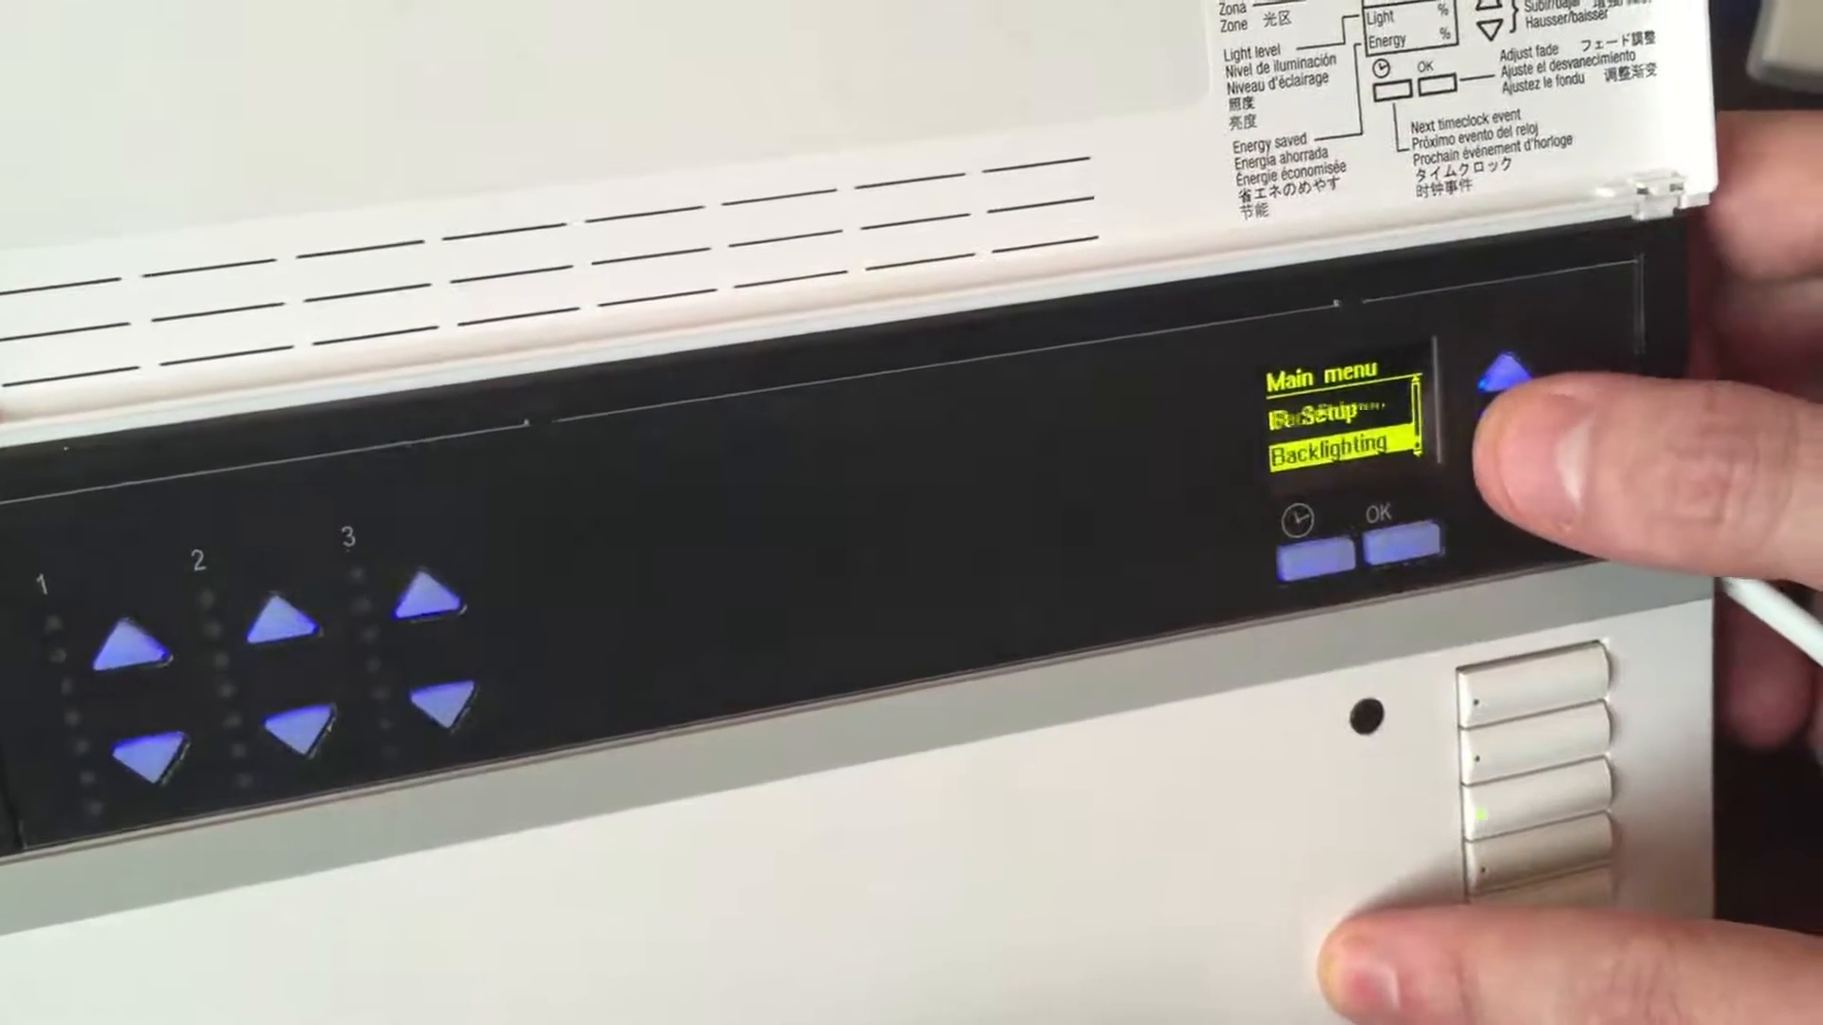
left_click(1500, 395)
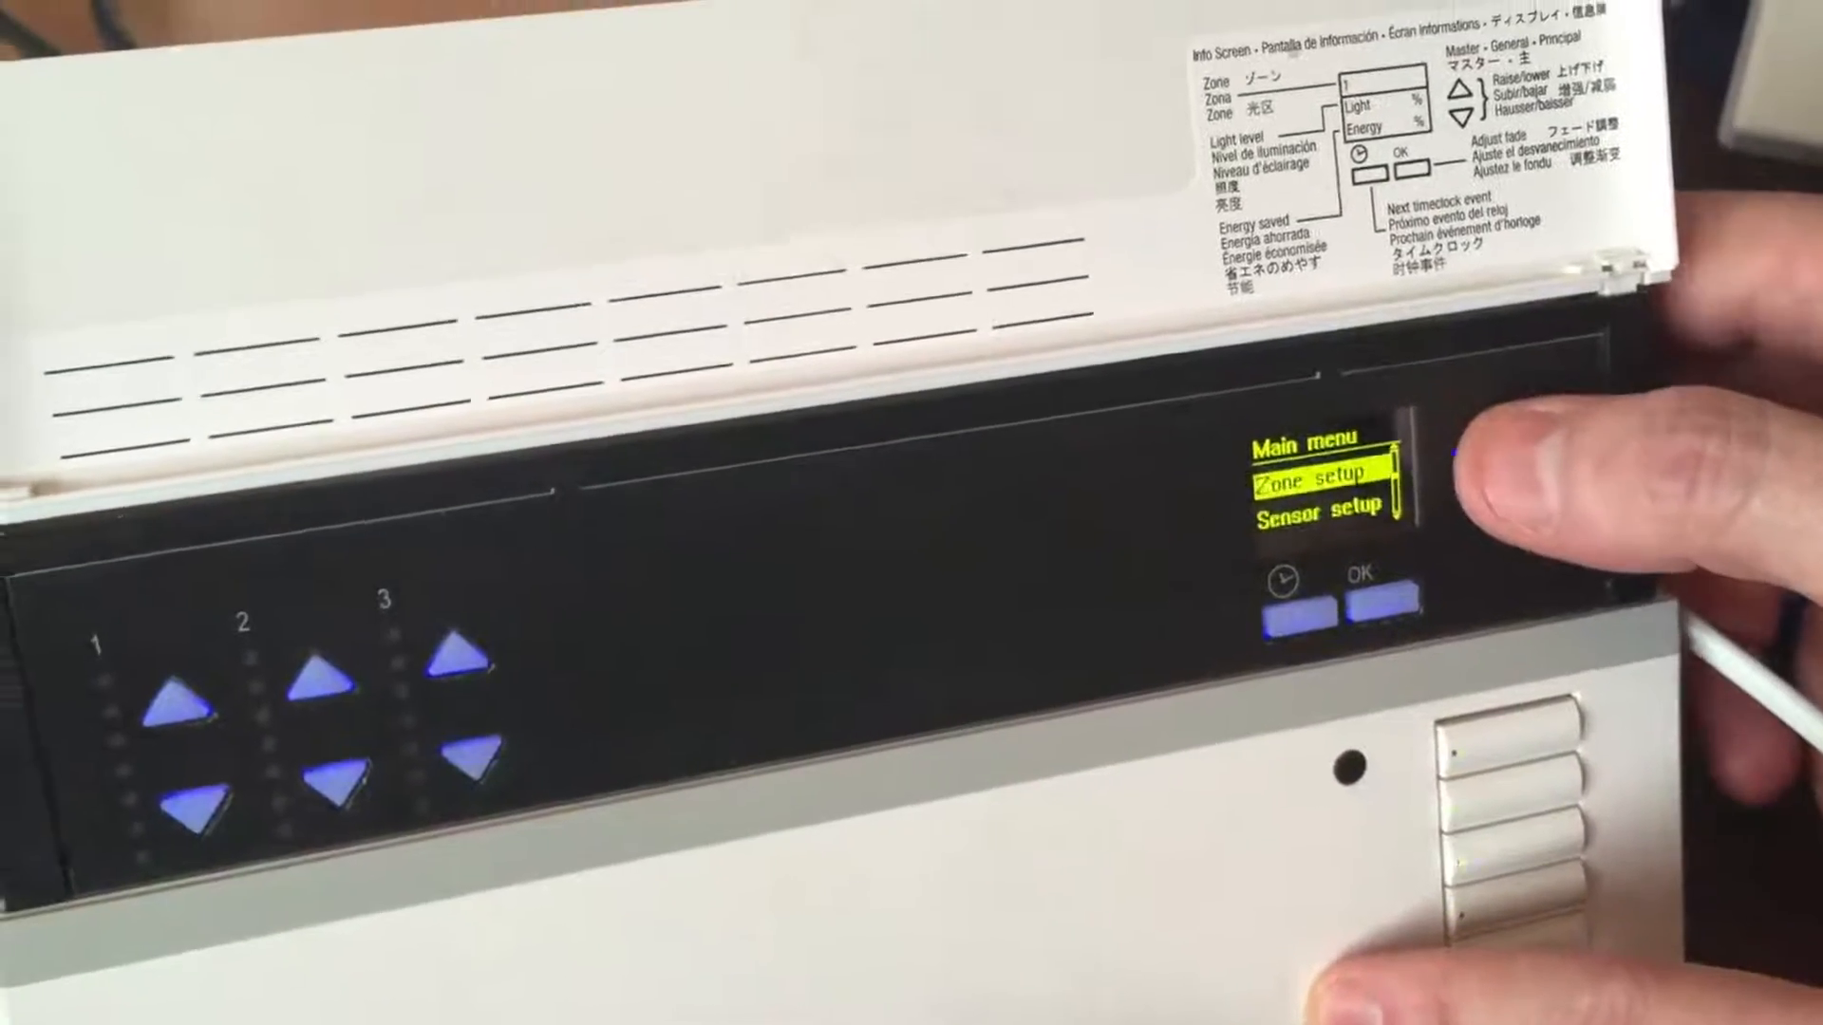
left_click(1379, 605)
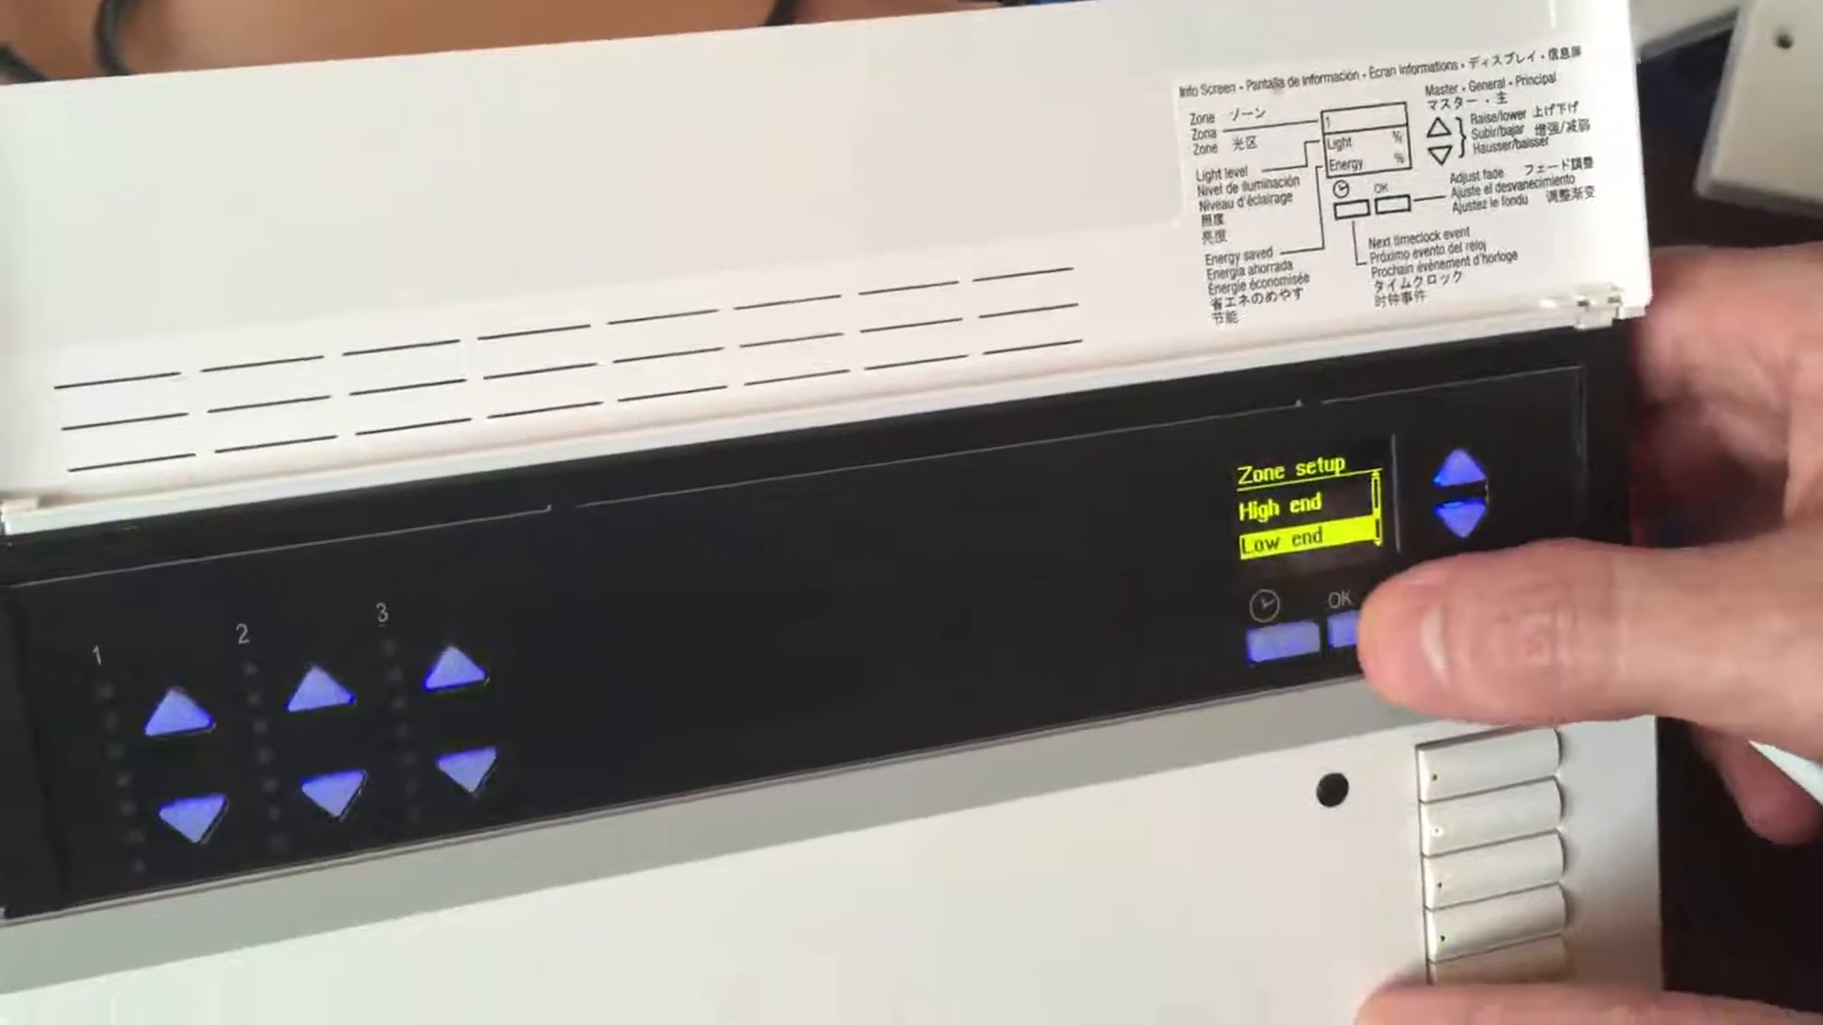
left_click(1345, 633)
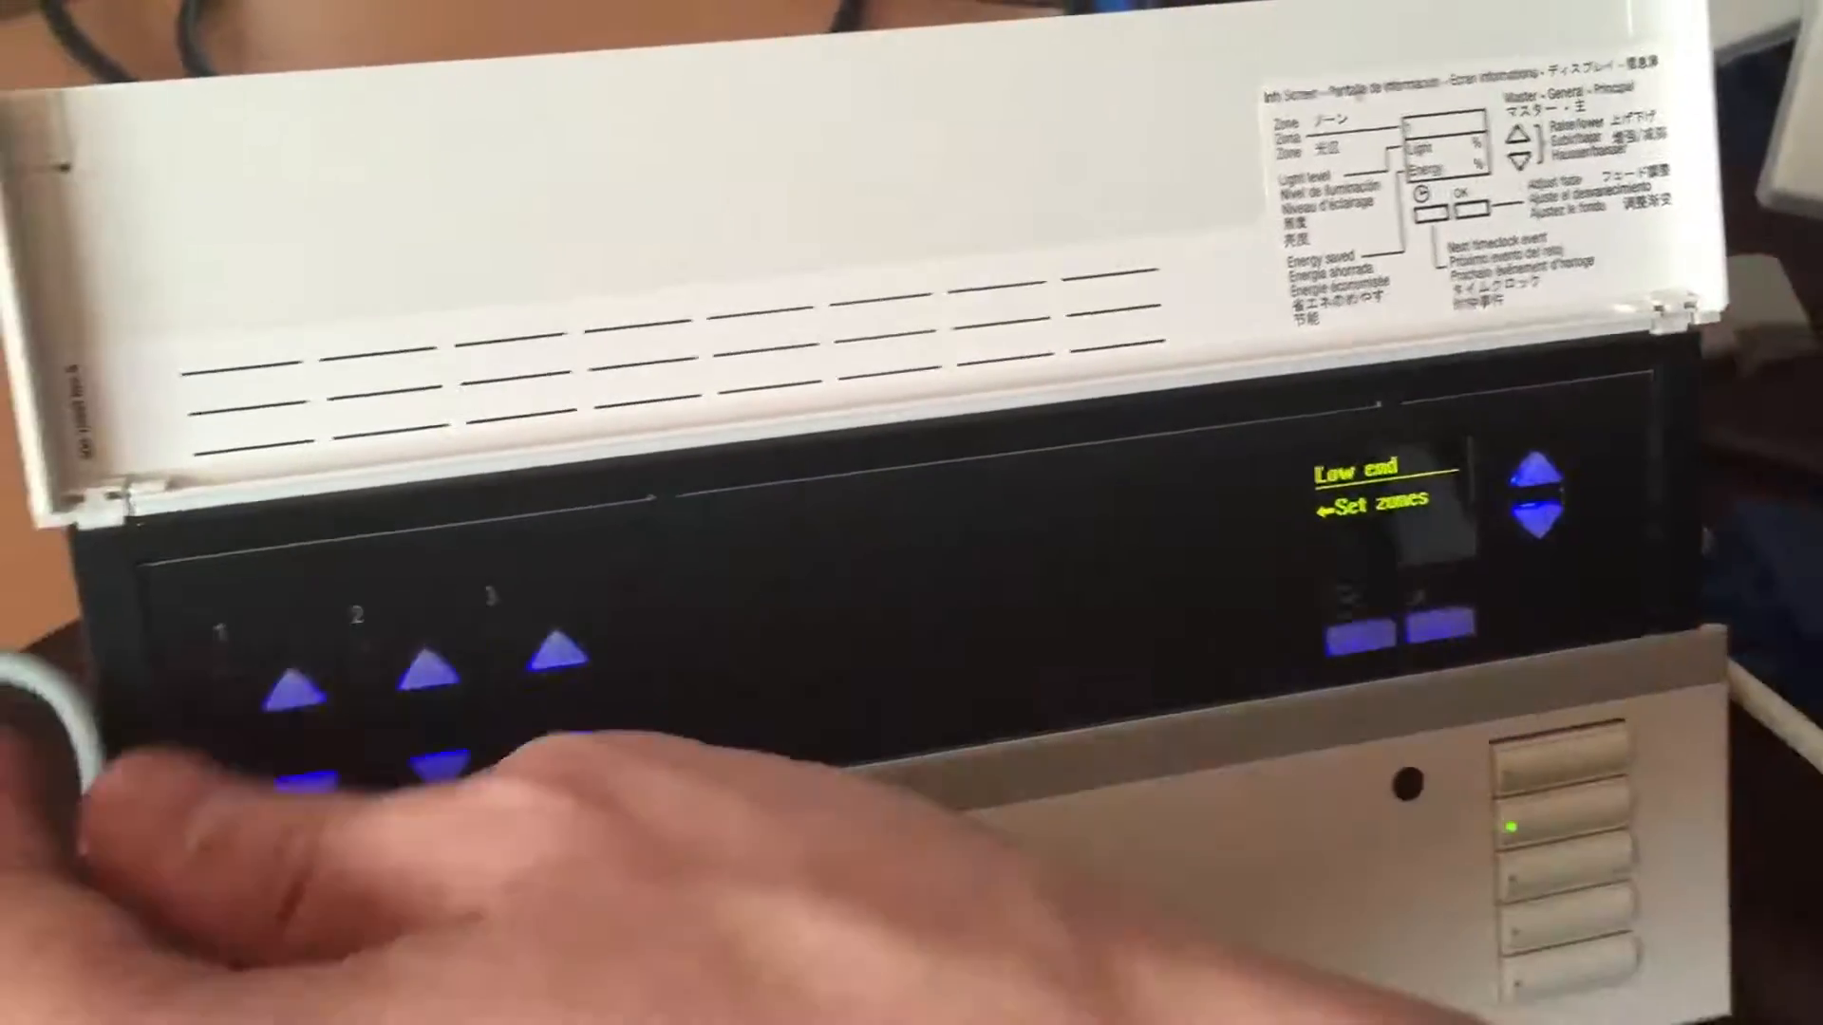